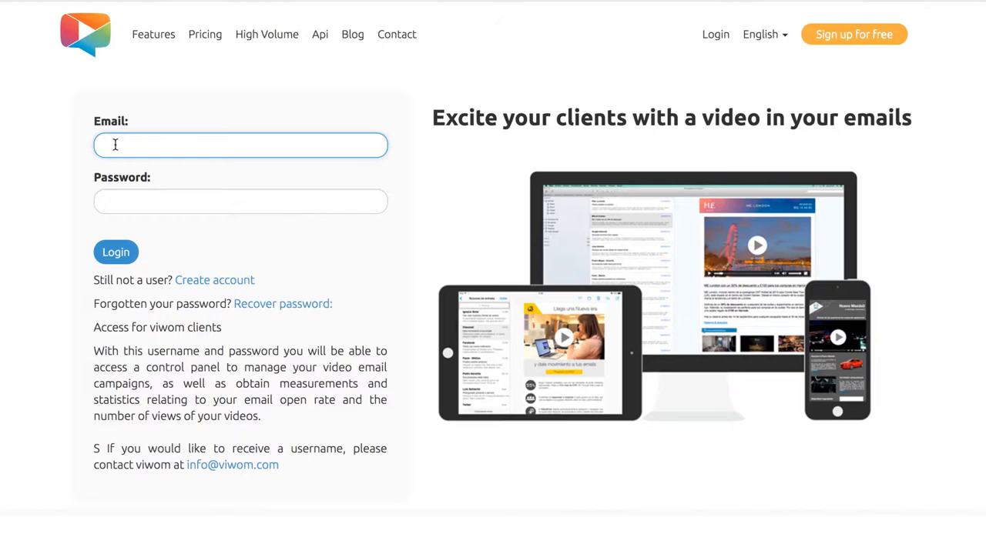
Step: Log in to Viwom and upload the myfirstvideomp4 clip
type("youremail")
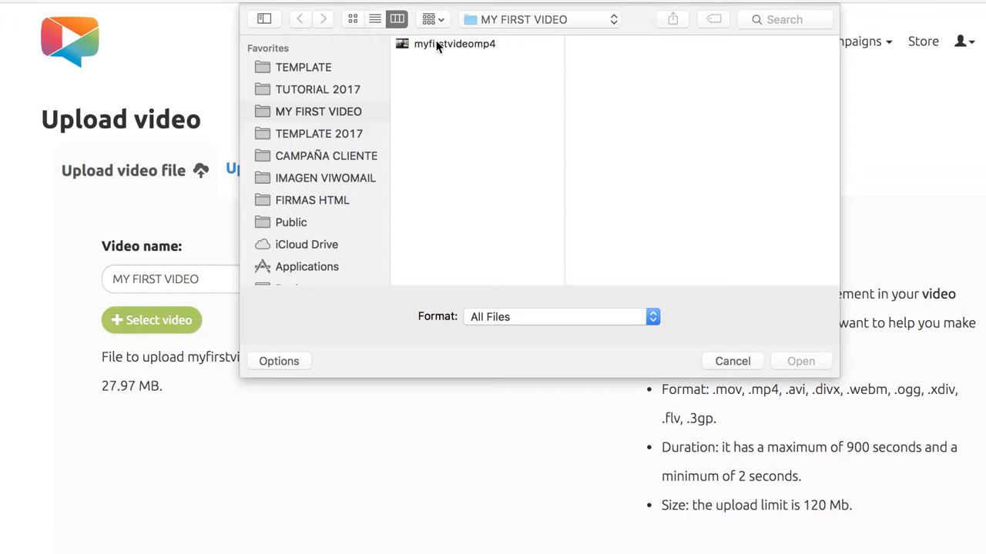
left_click(454, 44)
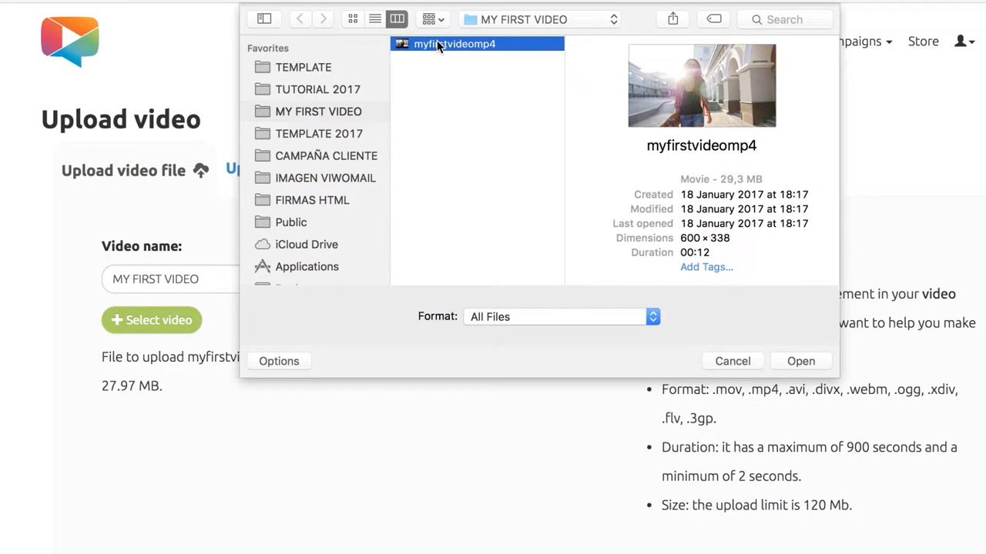
left_click(800, 362)
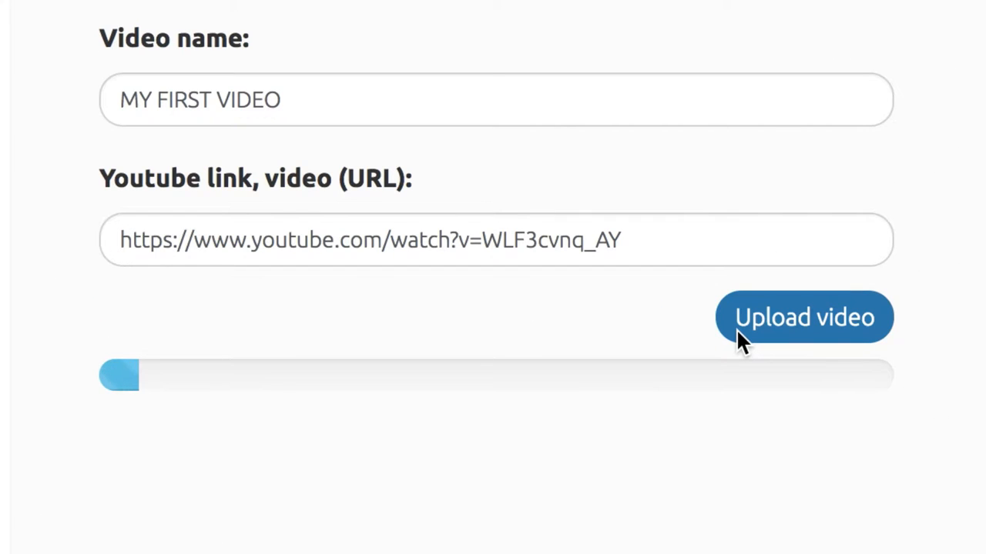
left_click(804, 317)
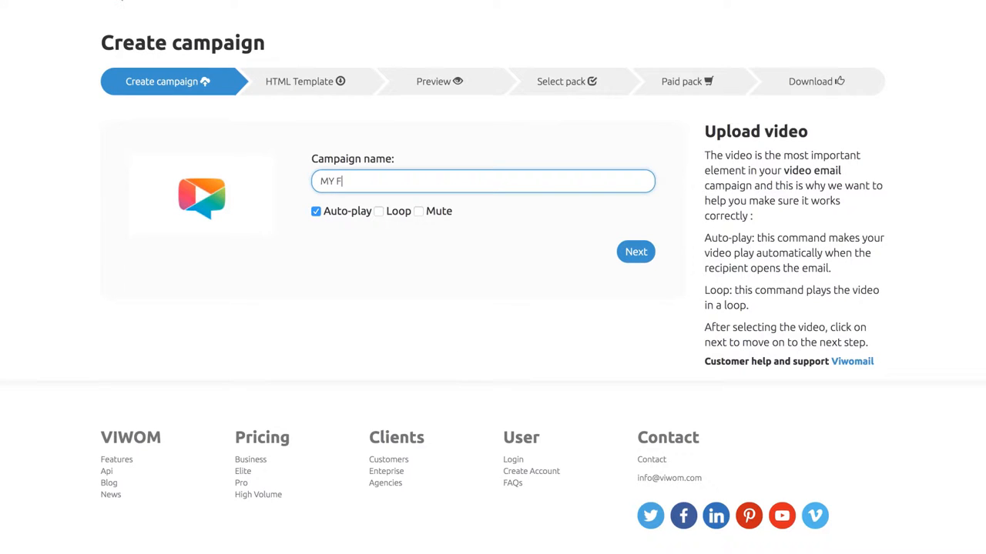
Step: Name the campaign MY FIRST VIWOM CAMPAIGN, then paste and save the insertarvideo img tag
type("IRST VIWOM CAMPAIGN")
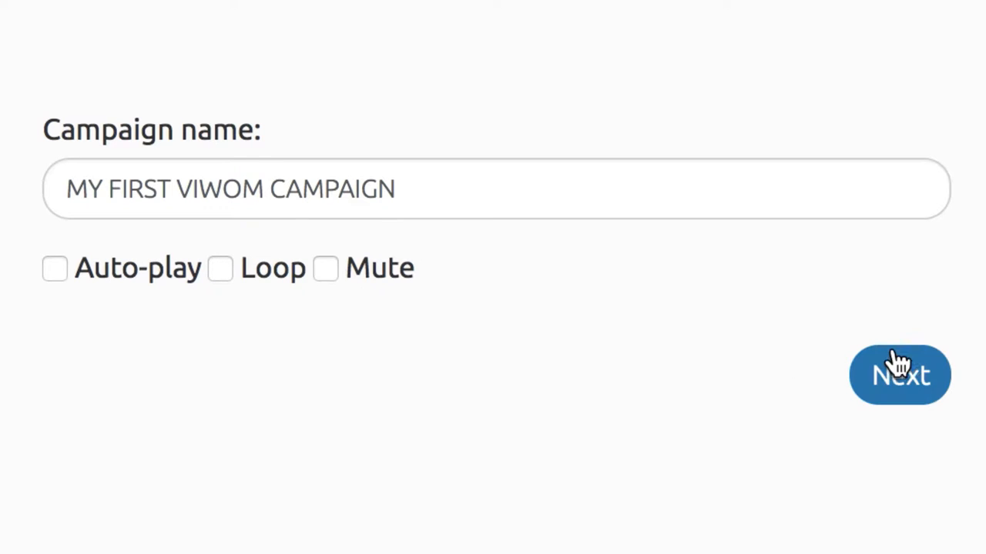
left_click(898, 375)
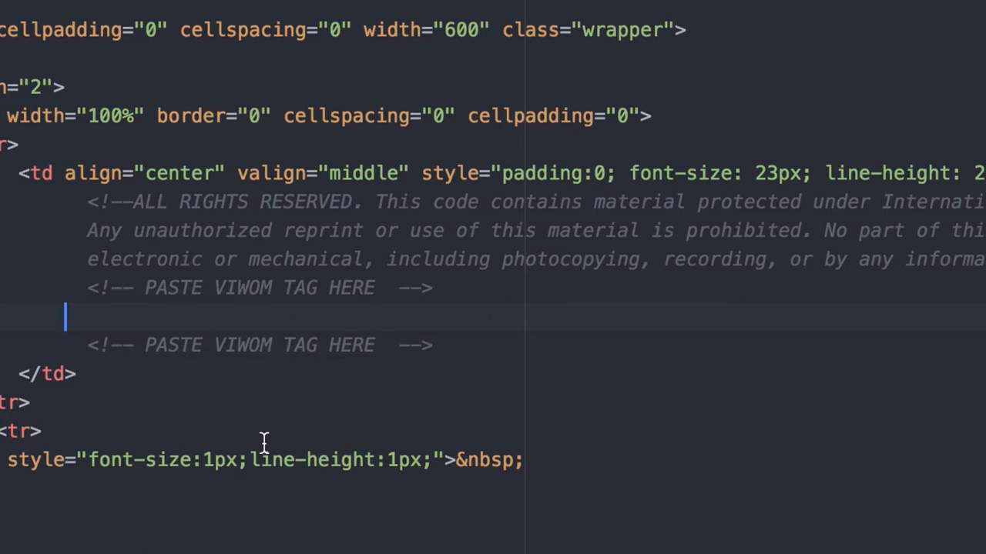
type("<img id=\"insertarvideo\" width=\"600\" height=\"338\" src=\"http://www.viwomail.es/ima")
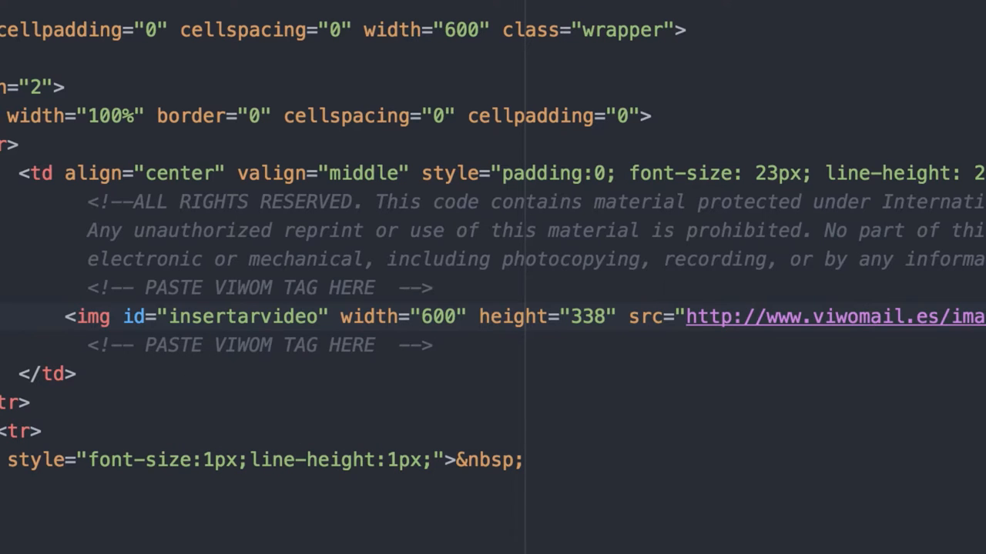
key("cmd+s")
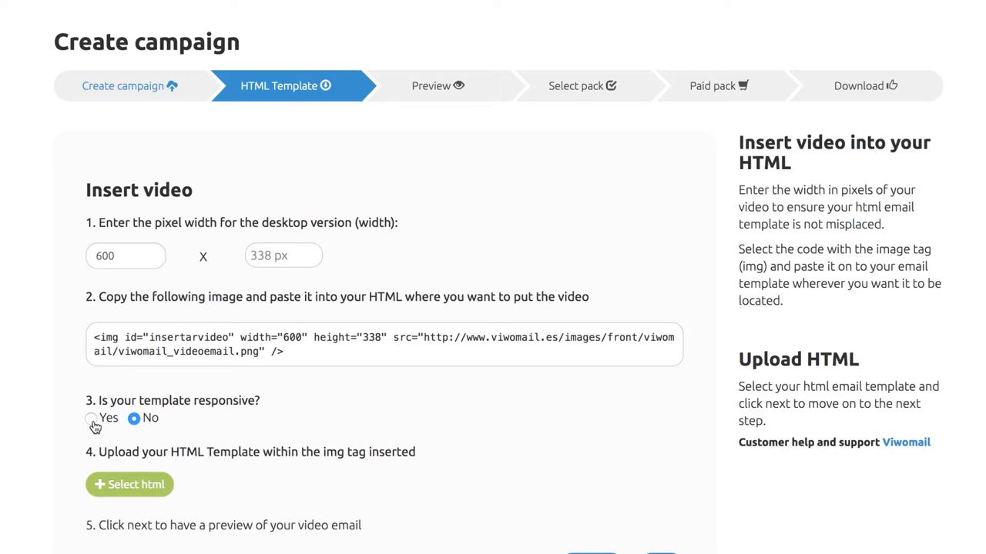
left_click(91, 418)
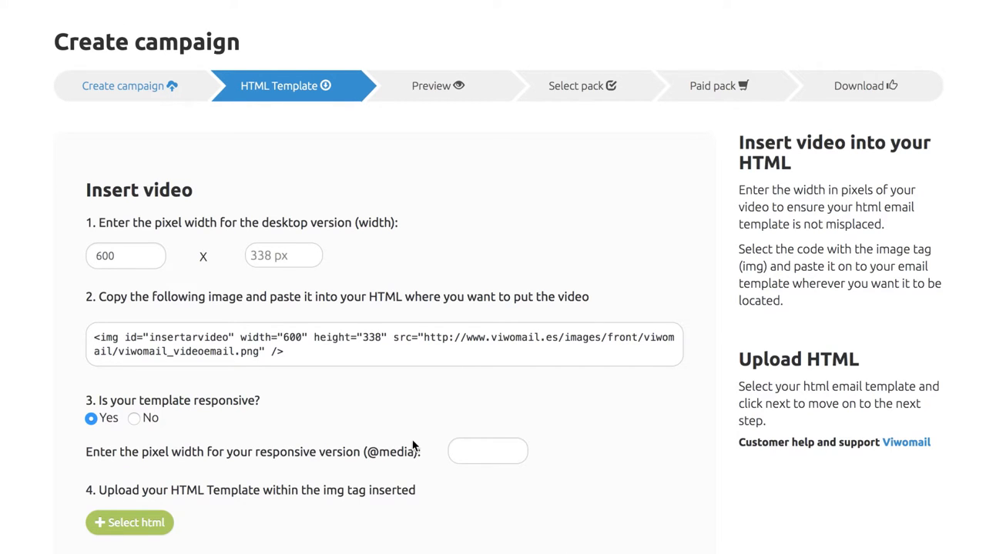
type("32")
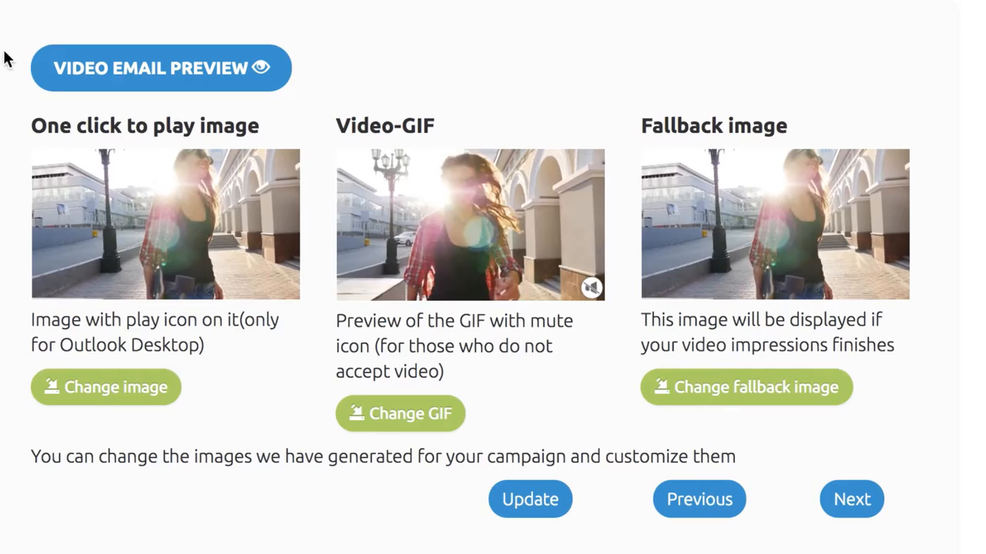
Step: Continue past the generated image preview toward the Download step
left_click(161, 67)
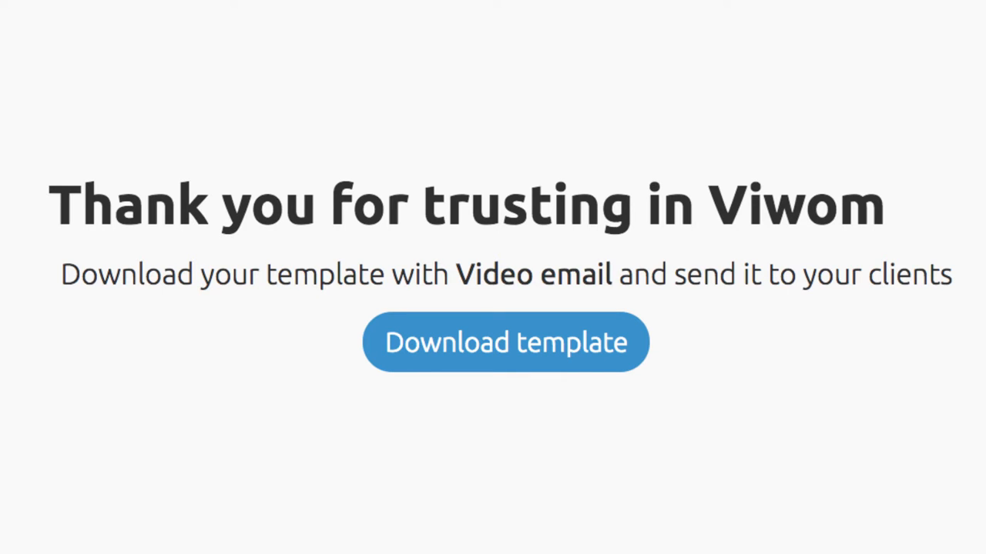
Step: Download the video email template from the Thank you page
left_click(505, 342)
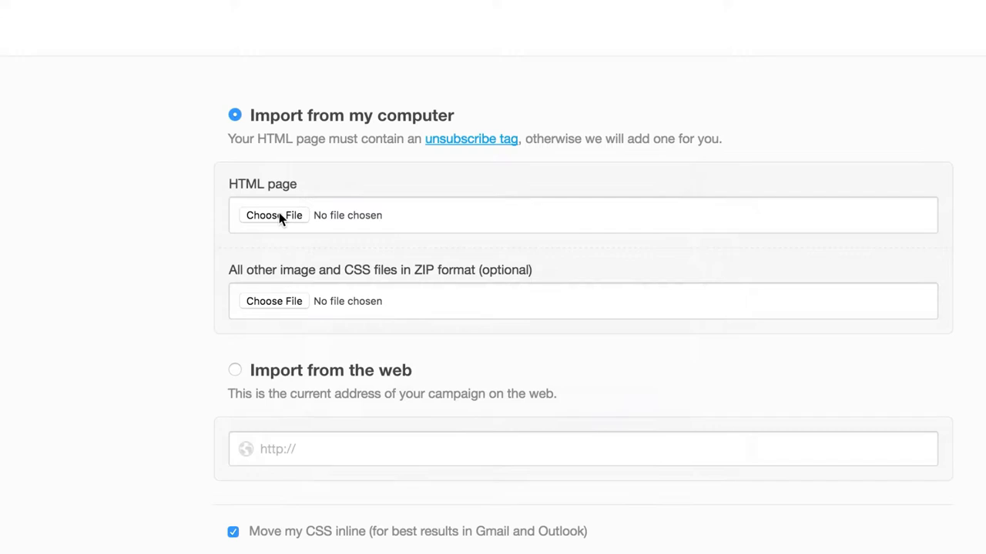
Step: Import my-first-video-2.html from the computer as the campaign's HTML page
left_click(274, 215)
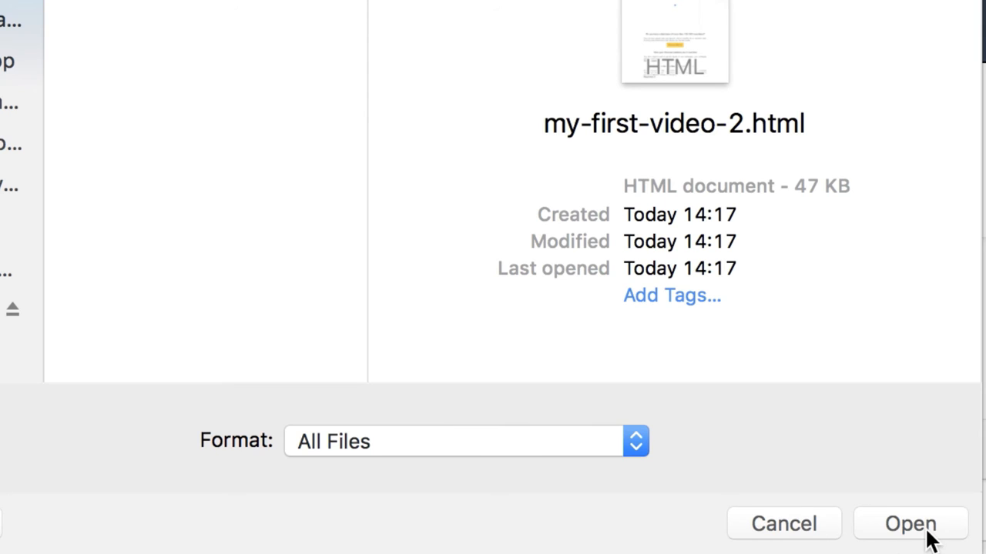
left_click(910, 523)
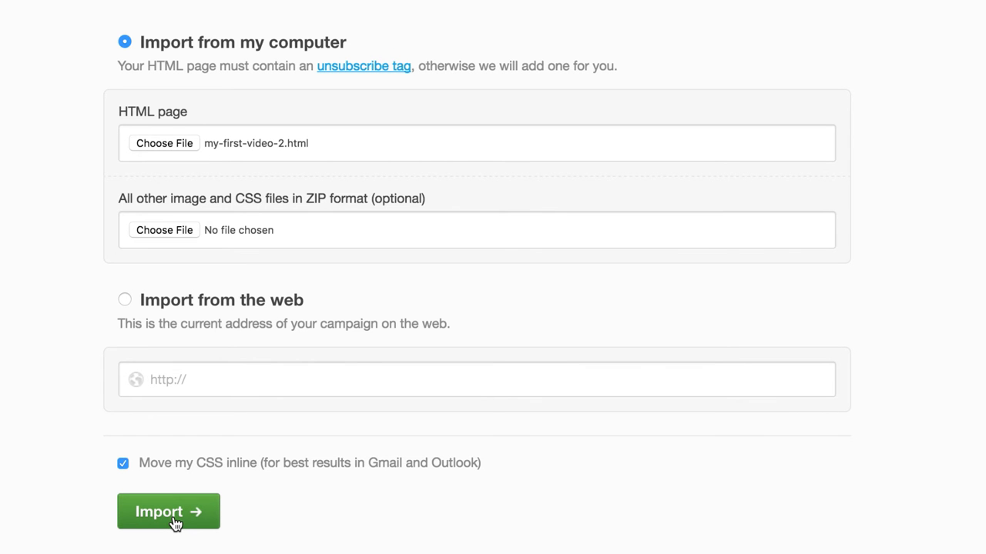
left_click(169, 511)
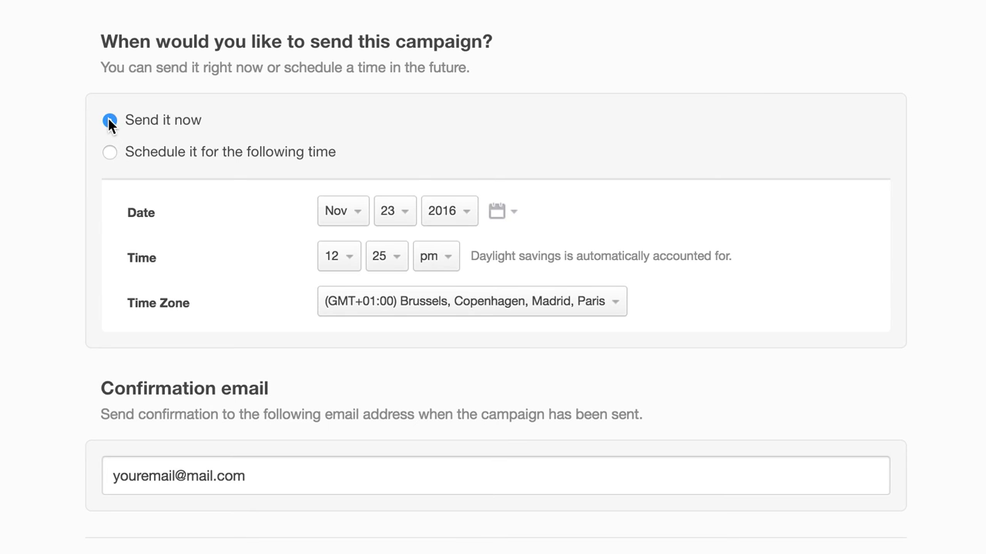